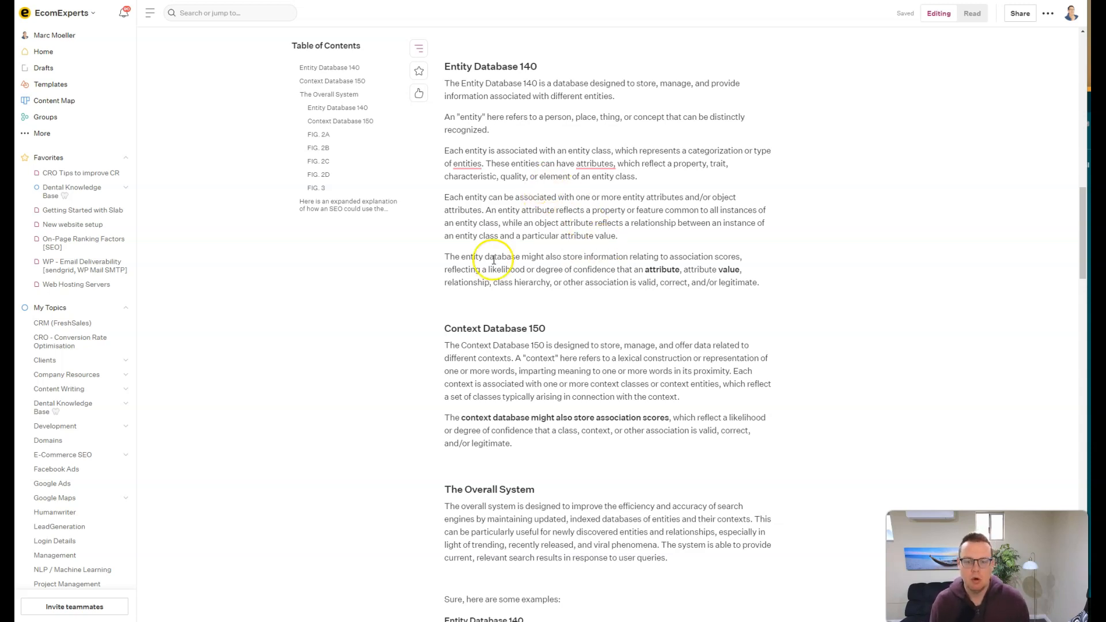
{"action": "mouse_move", "coordinate": [546, 288]}
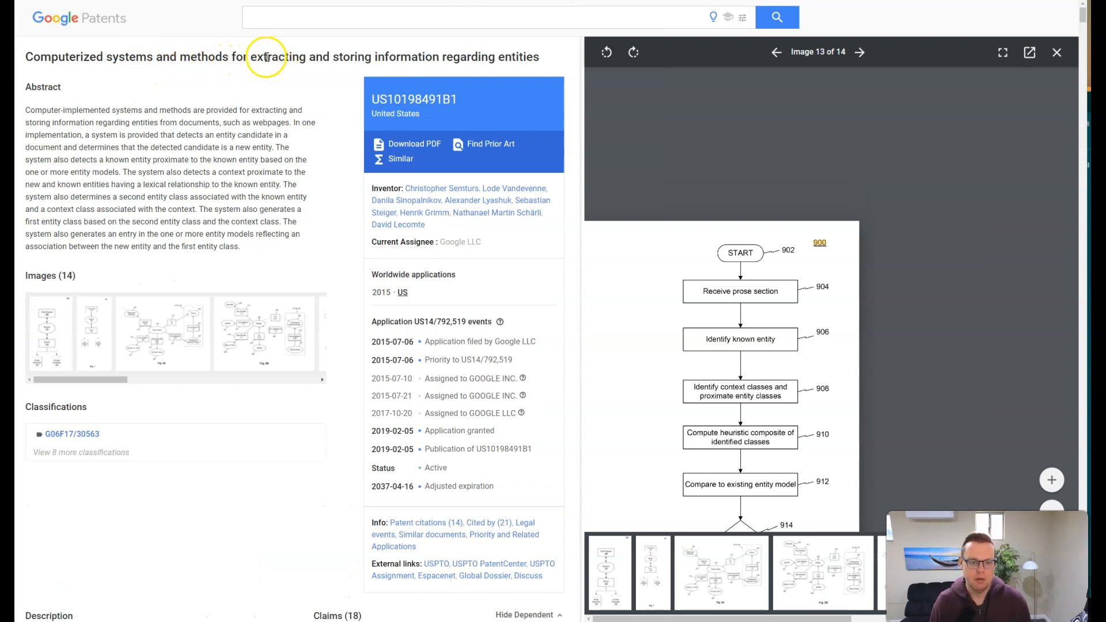
Select the patent title and highlight the word 'entities' in it for emphasis
{"action": "left_click_drag", "start_coordinate": [266, 57], "coordinate": [533, 56]}
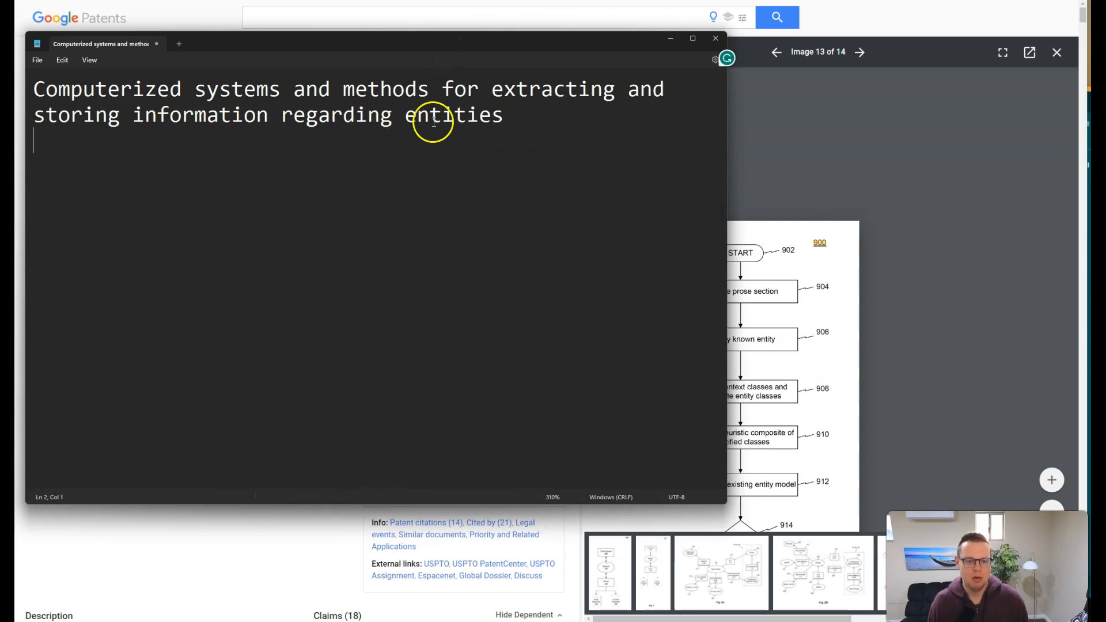
{"action": "double_click", "coordinate": [454, 115]}
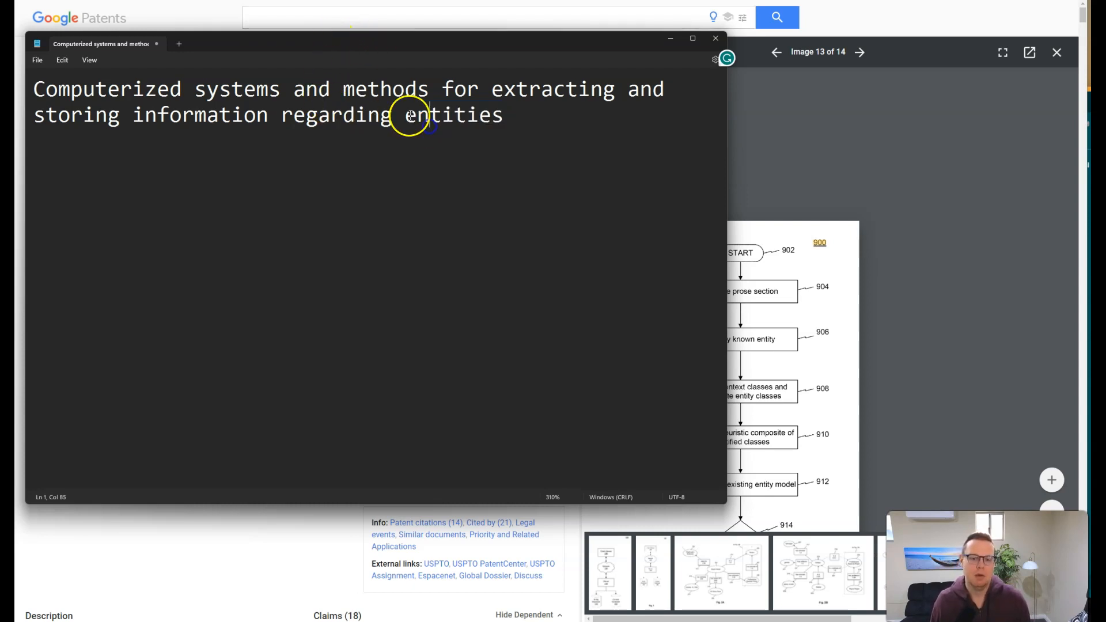
{"action": "double_click", "coordinate": [454, 114]}
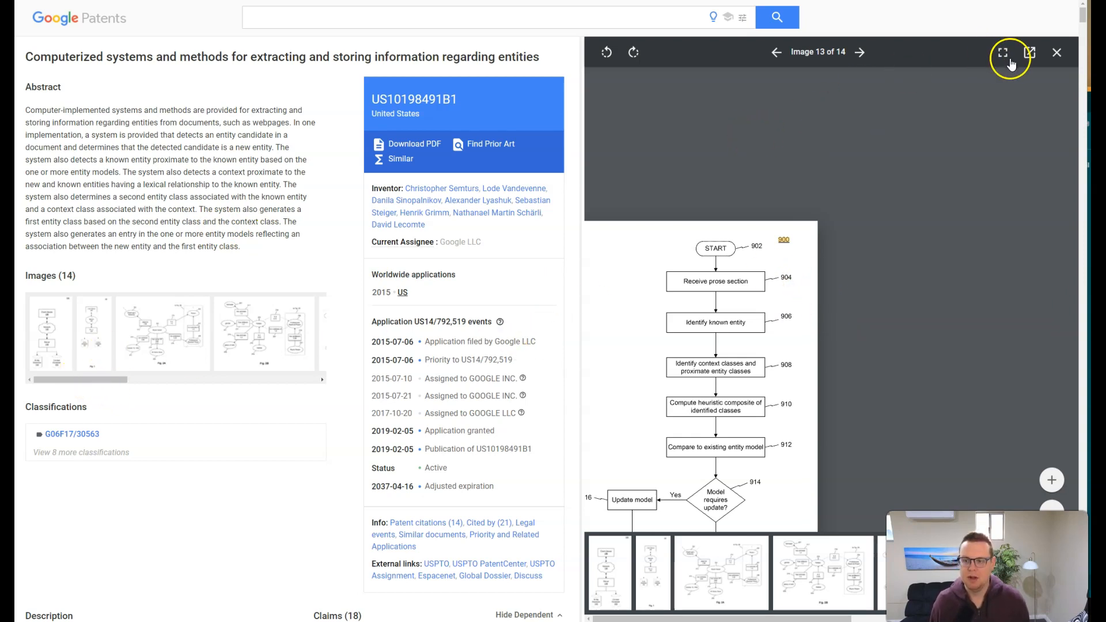
Leave the fullscreen flowchart viewer and return to the Slab notes under Entity Database 140
{"action": "left_click", "coordinate": [1003, 52]}
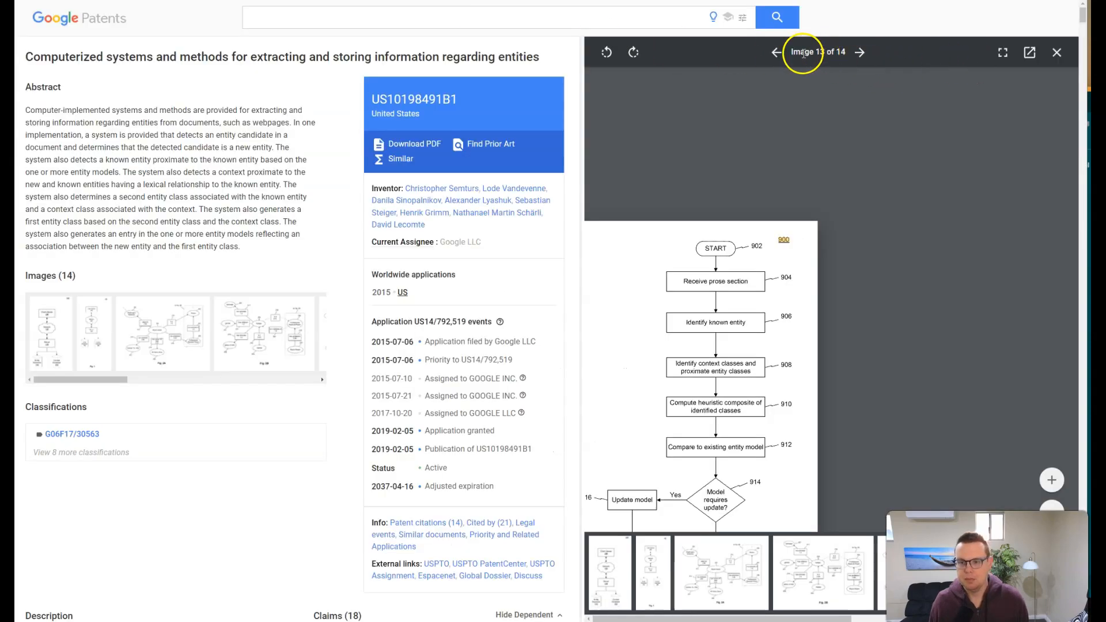
{"action": "left_click", "coordinate": [859, 52]}
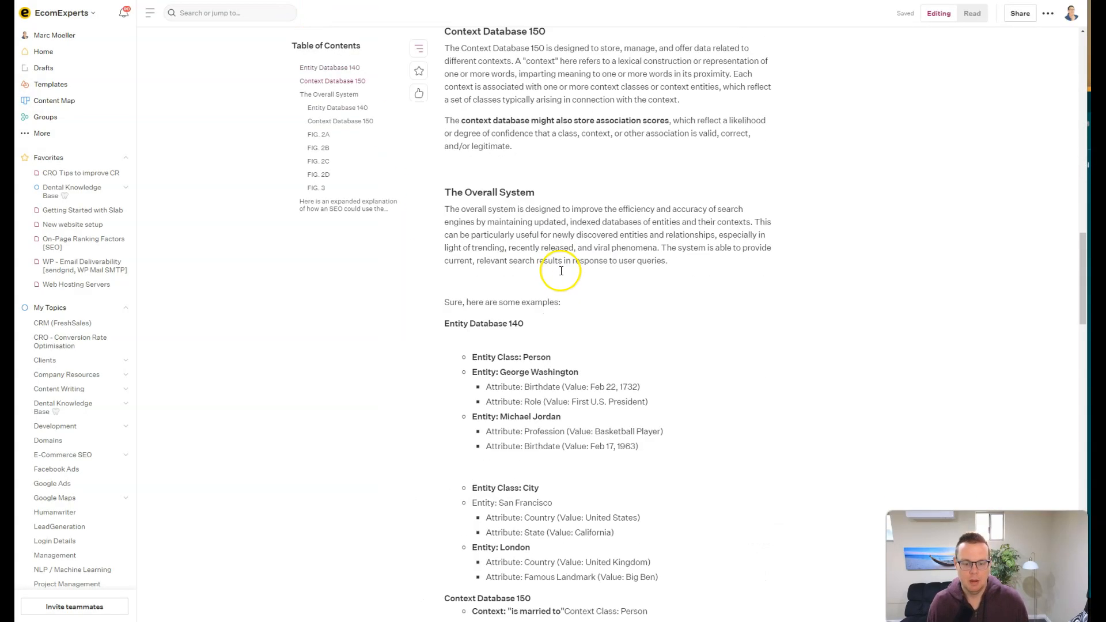
Select the Entity Database 140 heading and highlight Attribute, Washington's birthdate and Michael Jordan in the example
{"action": "scroll", "scroll_direction": "down", "scroll_amount": 3}
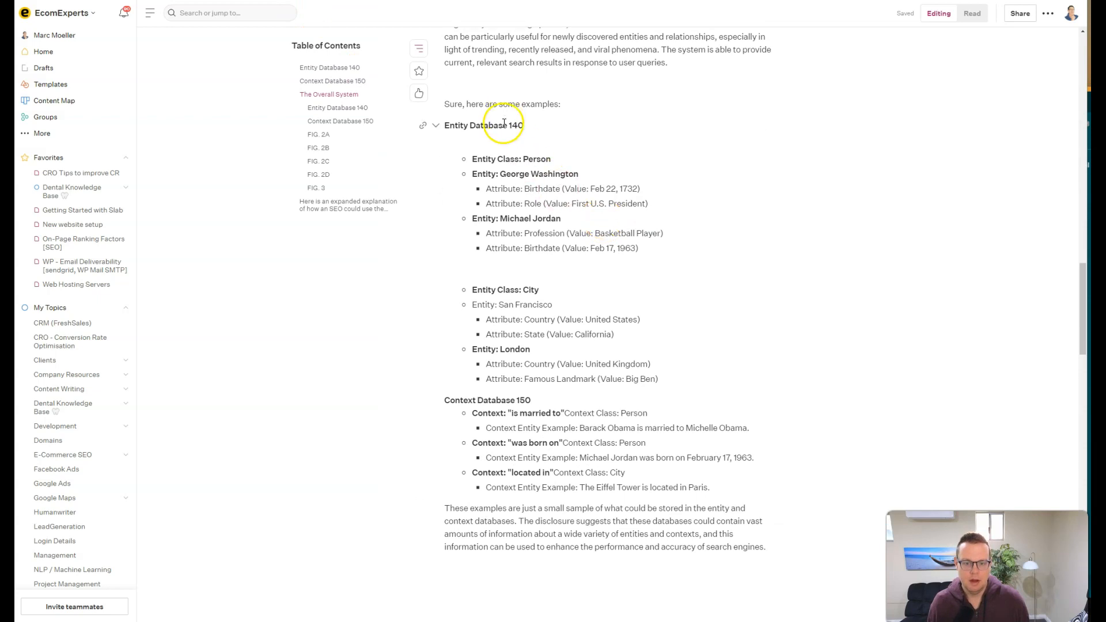
{"action": "triple_click", "coordinate": [483, 124]}
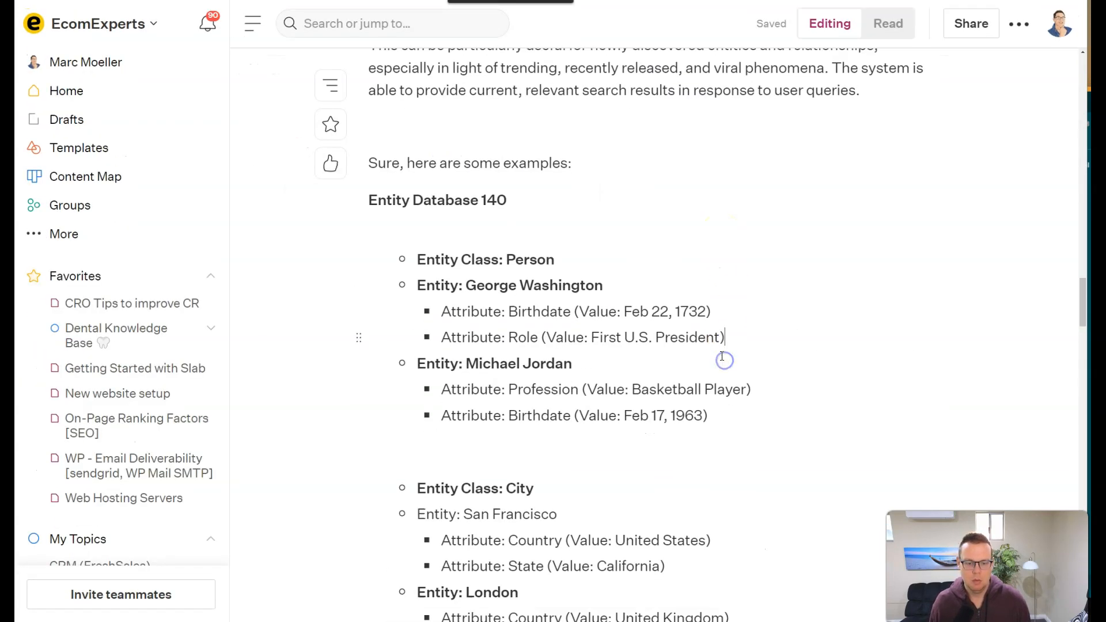
{"action": "scroll", "scroll_direction": "down", "scroll_amount": 3}
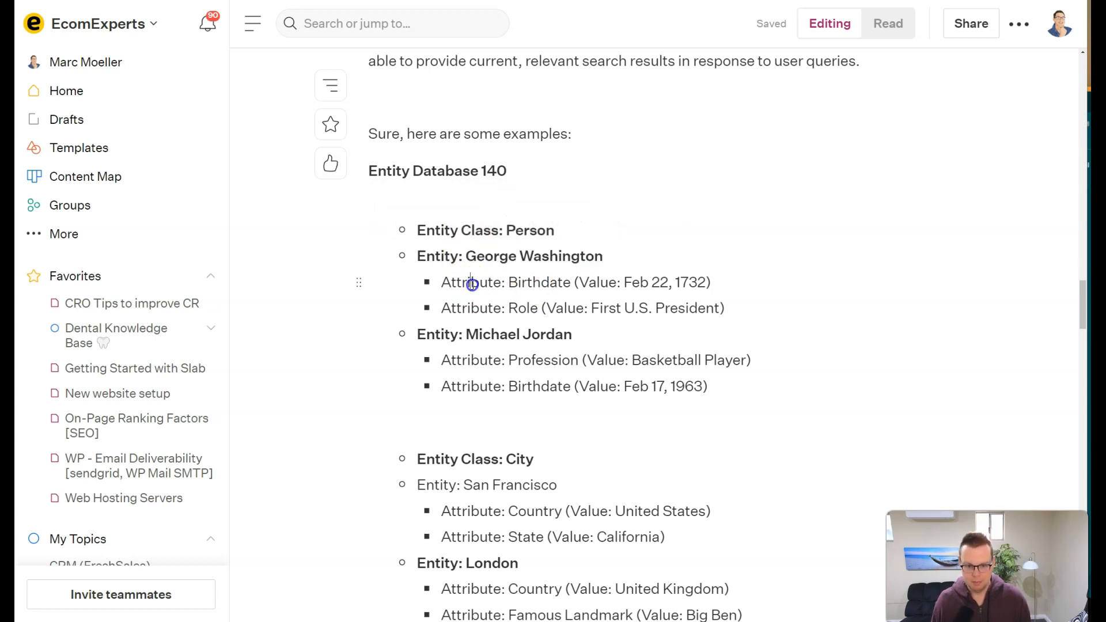
{"action": "double_click", "coordinate": [540, 282]}
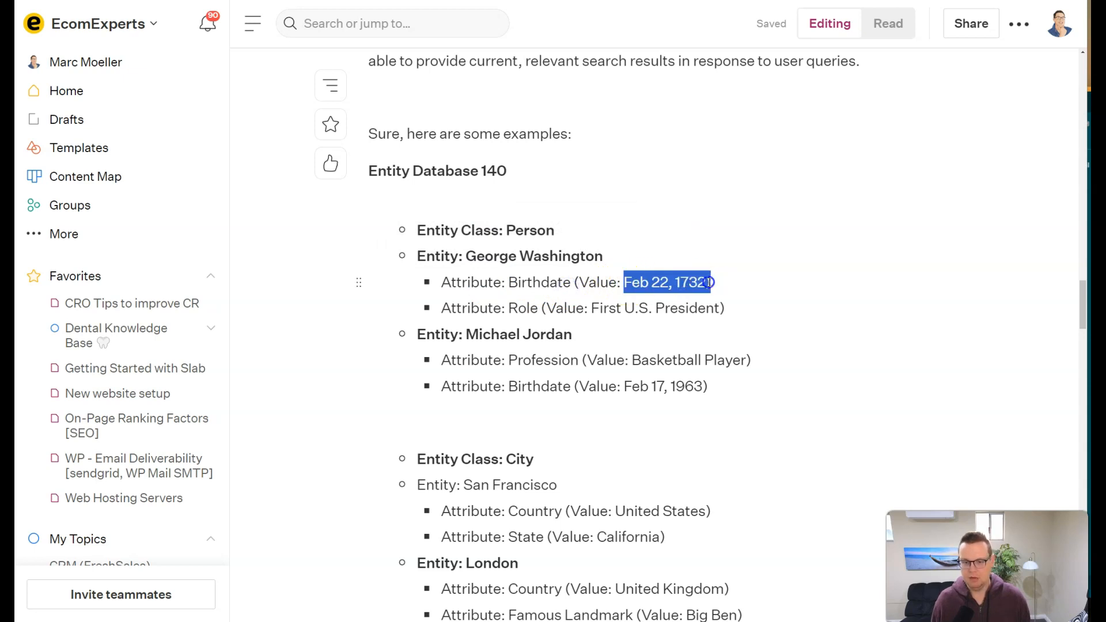
{"action": "double_click", "coordinate": [524, 308]}
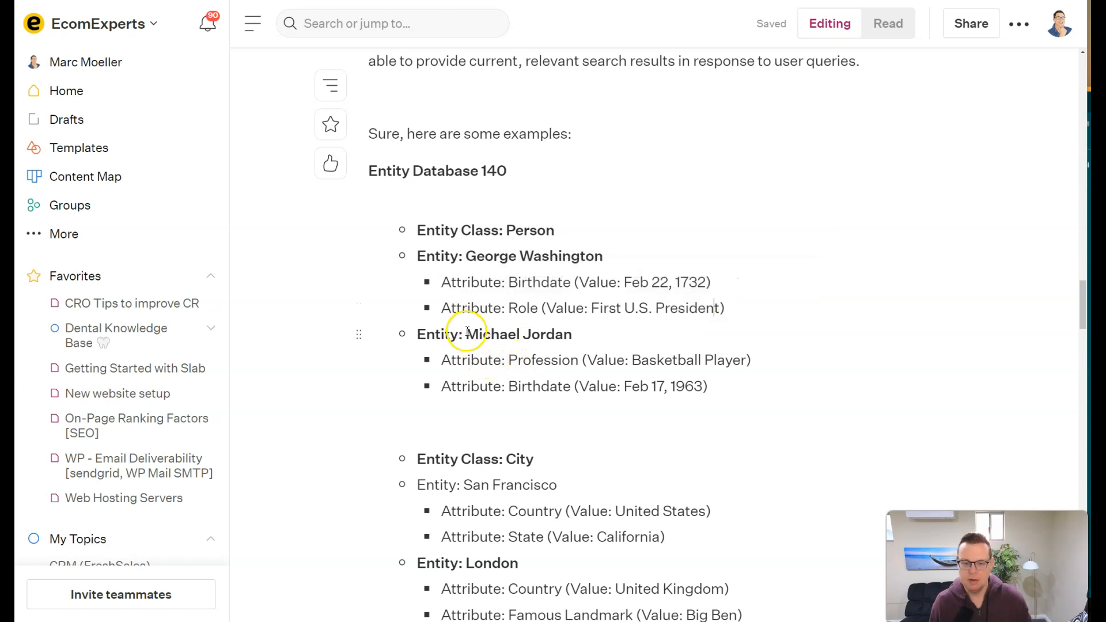
{"action": "double_click", "coordinate": [543, 359]}
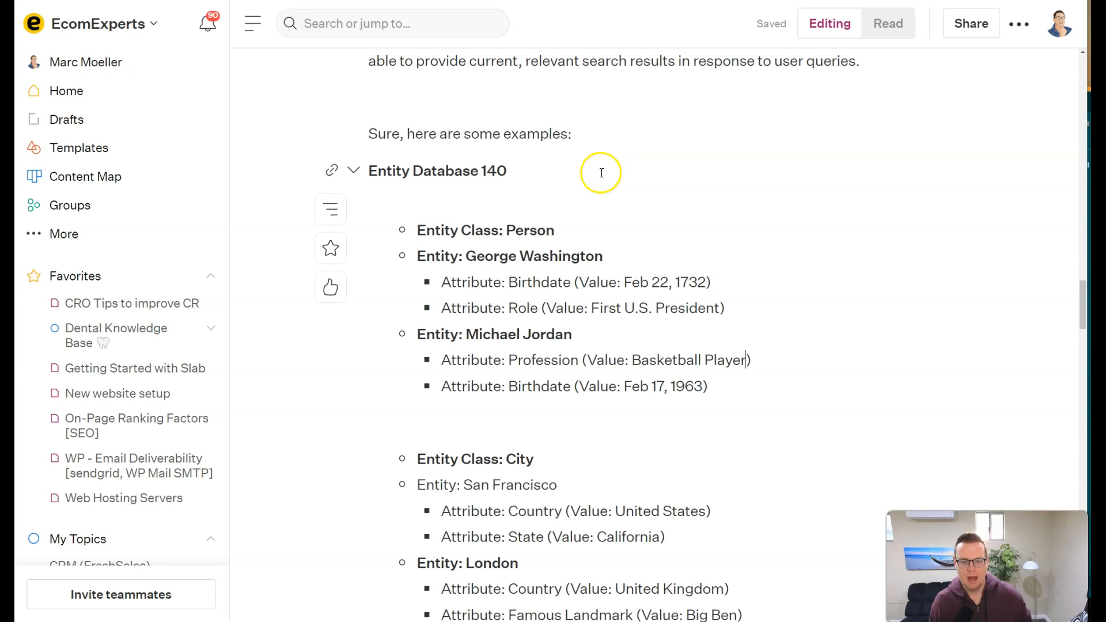
Append '(EAV)' to the Entity Database 140 heading
{"action": "type", "text": "(EAV"}
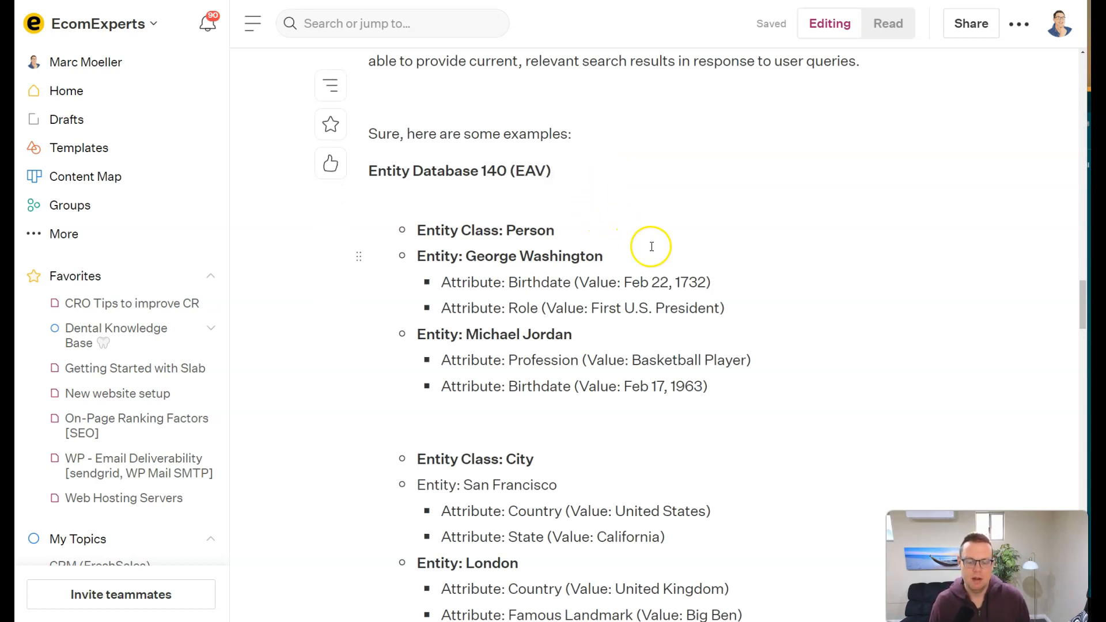
{"action": "scroll", "scroll_direction": "down", "scroll_amount": 3}
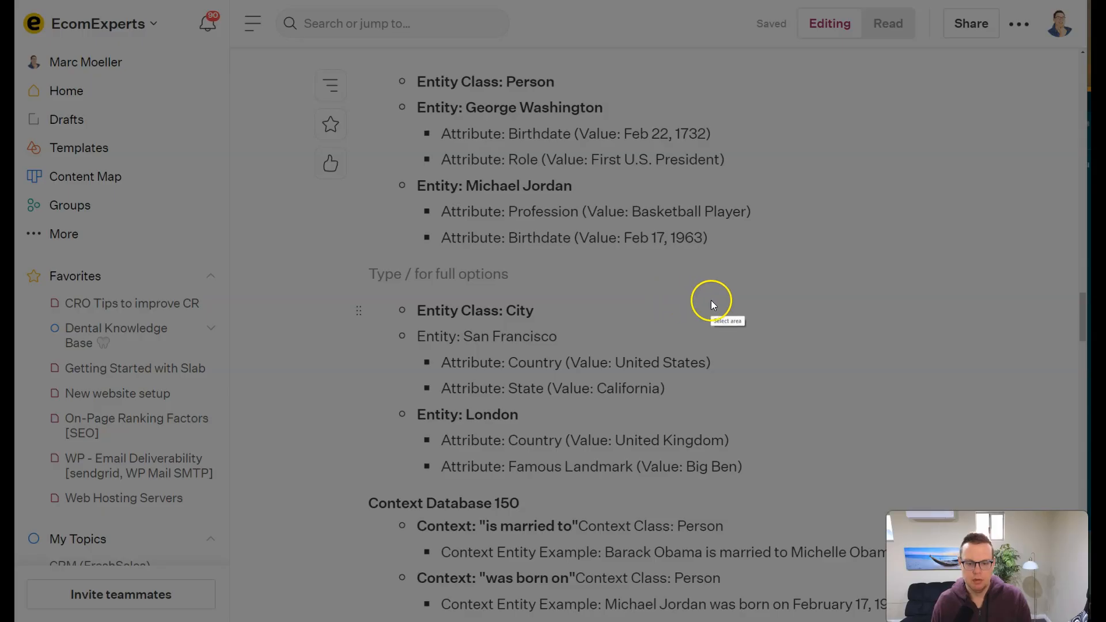
Capture the Context Database 150 examples, underline Barack Obama in red and finish the capture
{"action": "left_click_drag", "start_coordinate": [711, 305], "coordinate": [838, 492]}
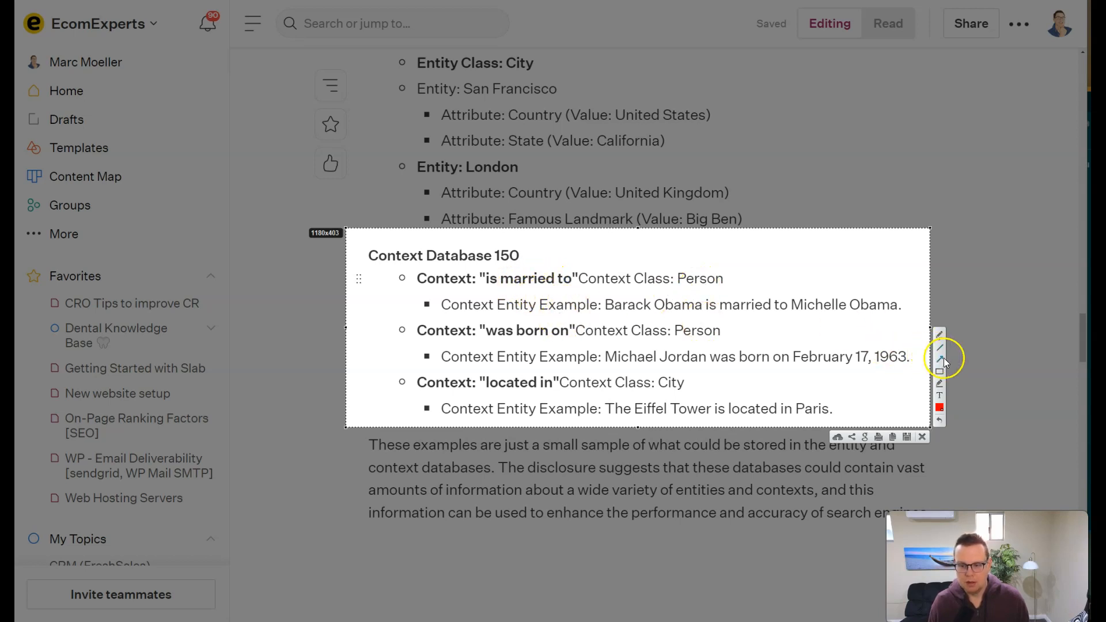
{"action": "left_click_drag", "start_coordinate": [605, 316], "coordinate": [705, 315]}
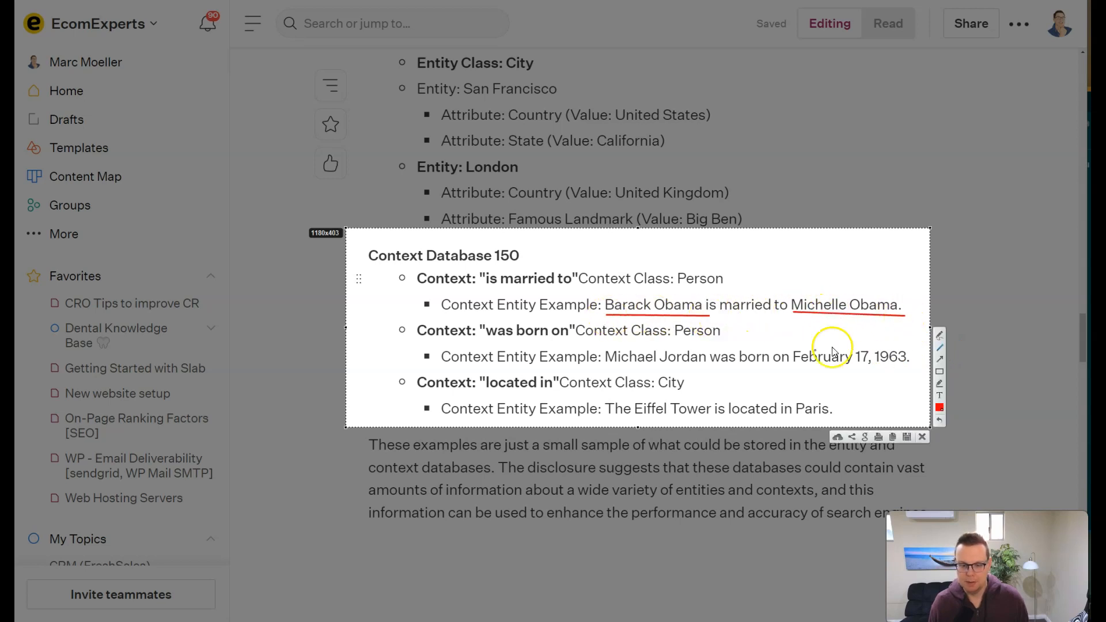
{"action": "mouse_move", "coordinate": [572, 404]}
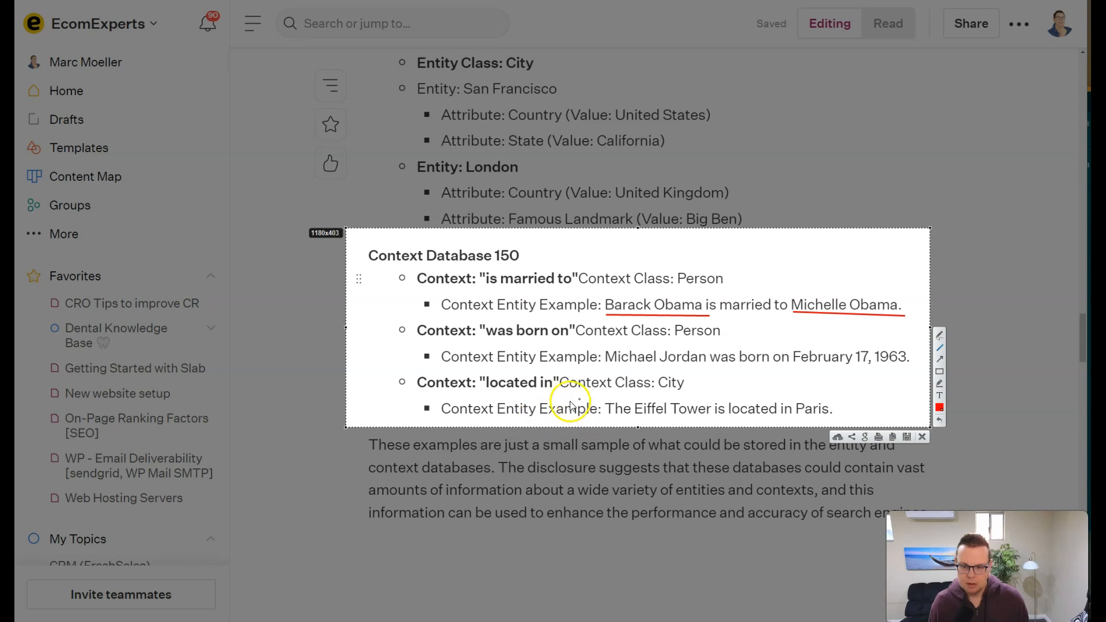
{"action": "mouse_move", "coordinate": [486, 391]}
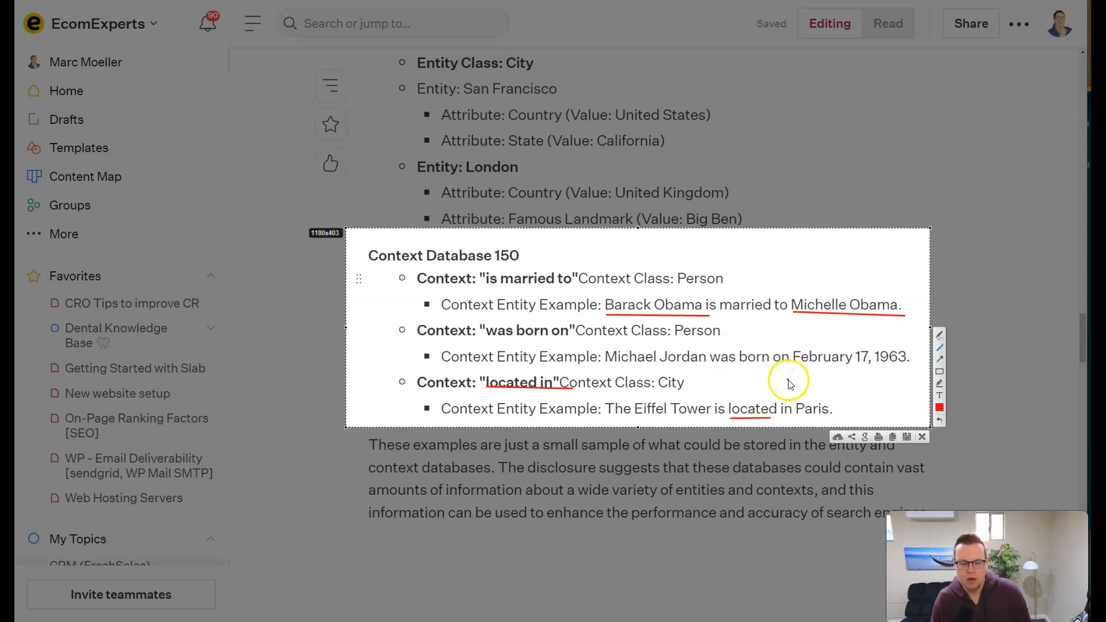
{"action": "mouse_move", "coordinate": [669, 418]}
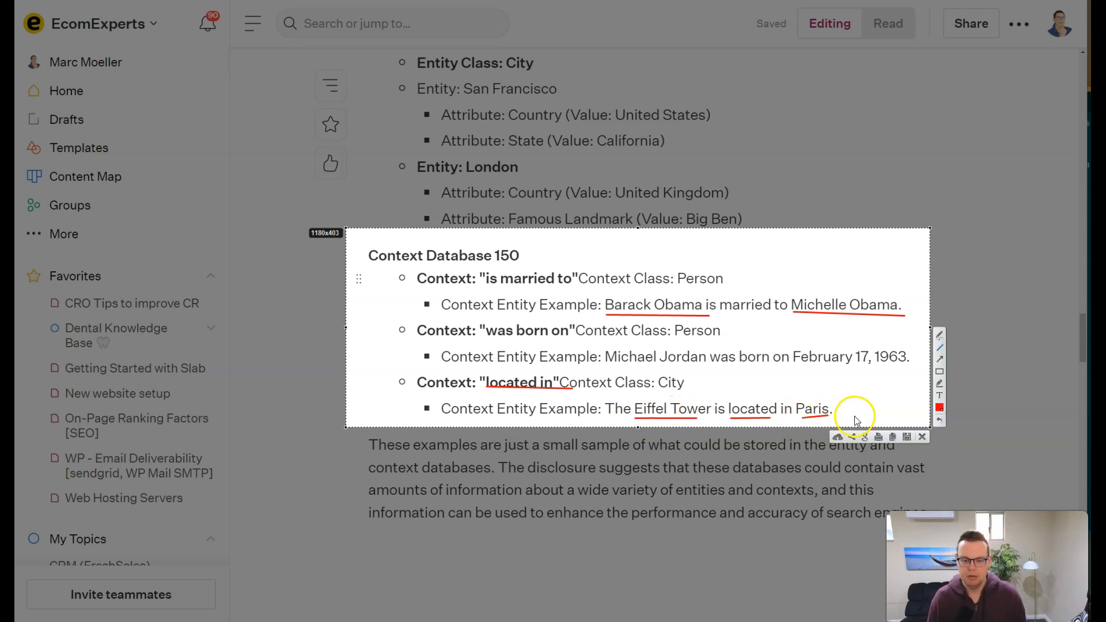
{"action": "left_click", "coordinate": [921, 437]}
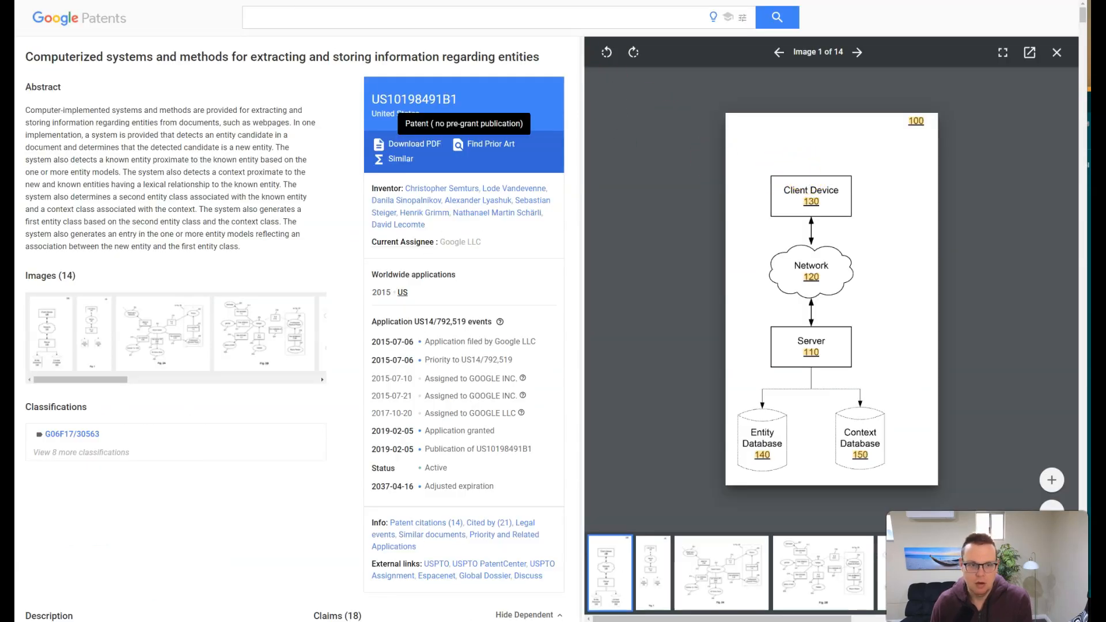
Step through the patent image viewer to Image 3 of 14, the Fig. 2A Bryce Harper graph, enlarged
{"action": "left_click", "coordinate": [857, 52]}
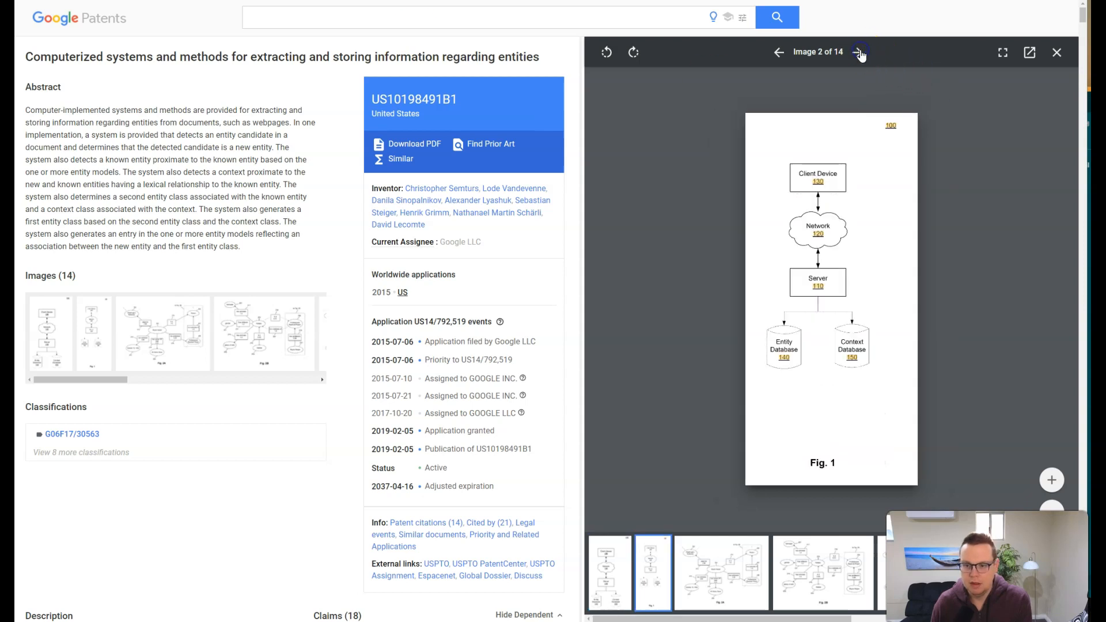
{"action": "left_click", "coordinate": [860, 52]}
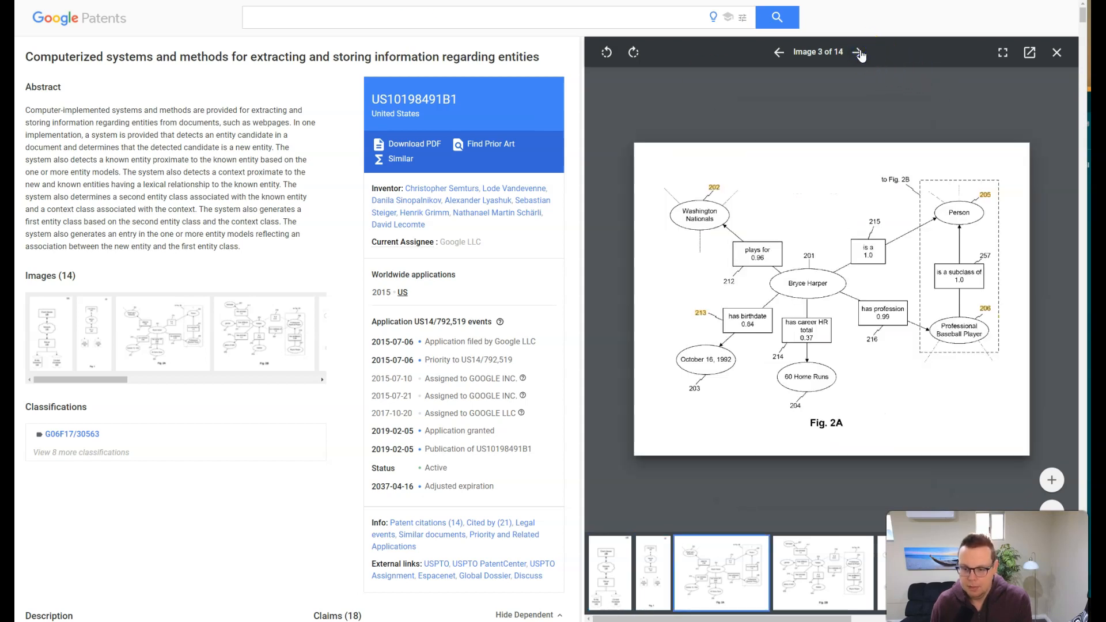
{"action": "left_click", "coordinate": [858, 52]}
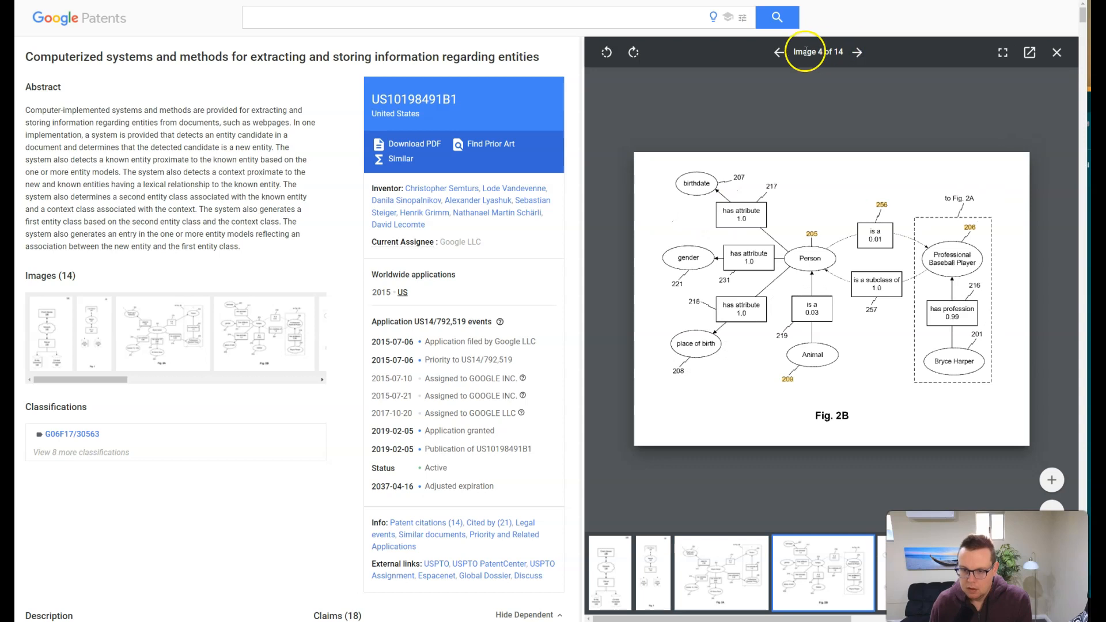
{"action": "left_click", "coordinate": [778, 52]}
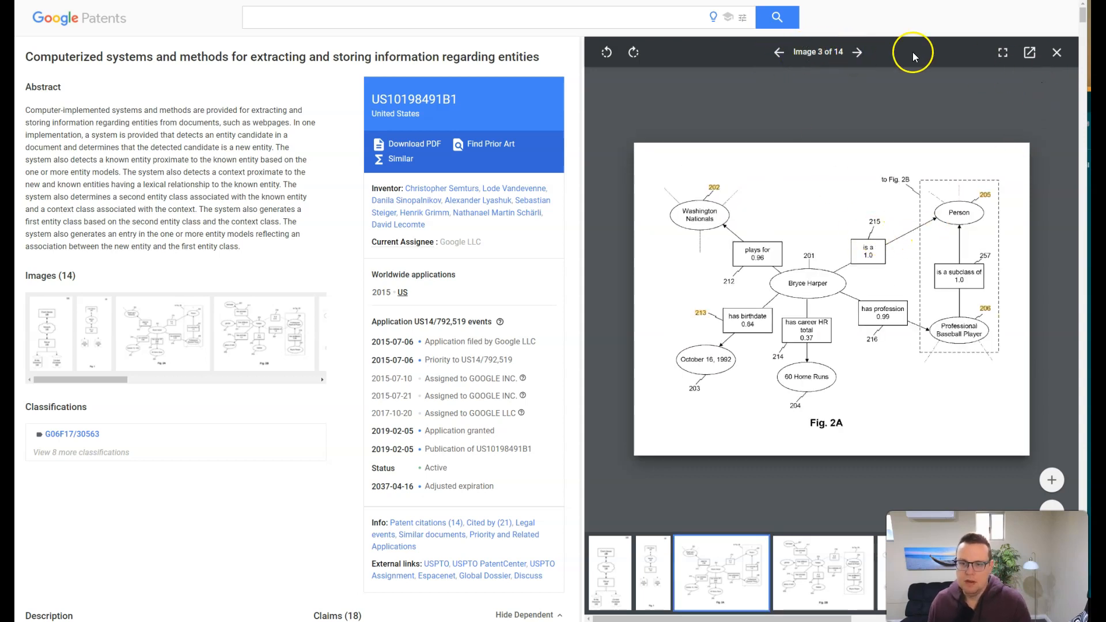
{"action": "left_click", "coordinate": [1001, 52]}
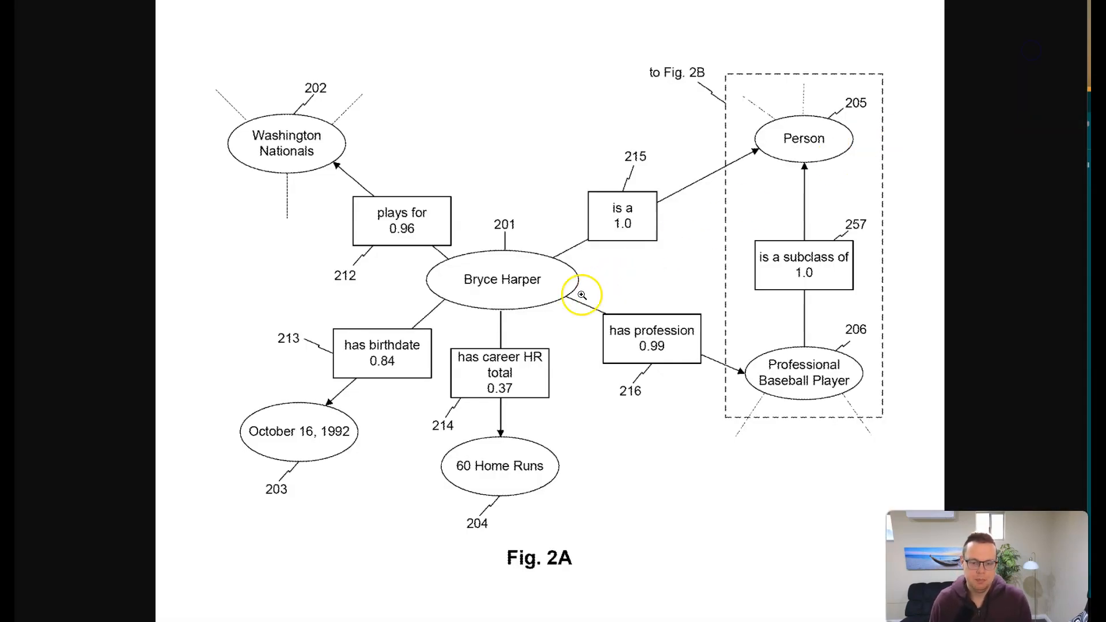
Start a screenshot of Fig. 2A to box Bryce Harper and Professional Baseball Player in red
{"action": "left_click", "coordinate": [582, 295]}
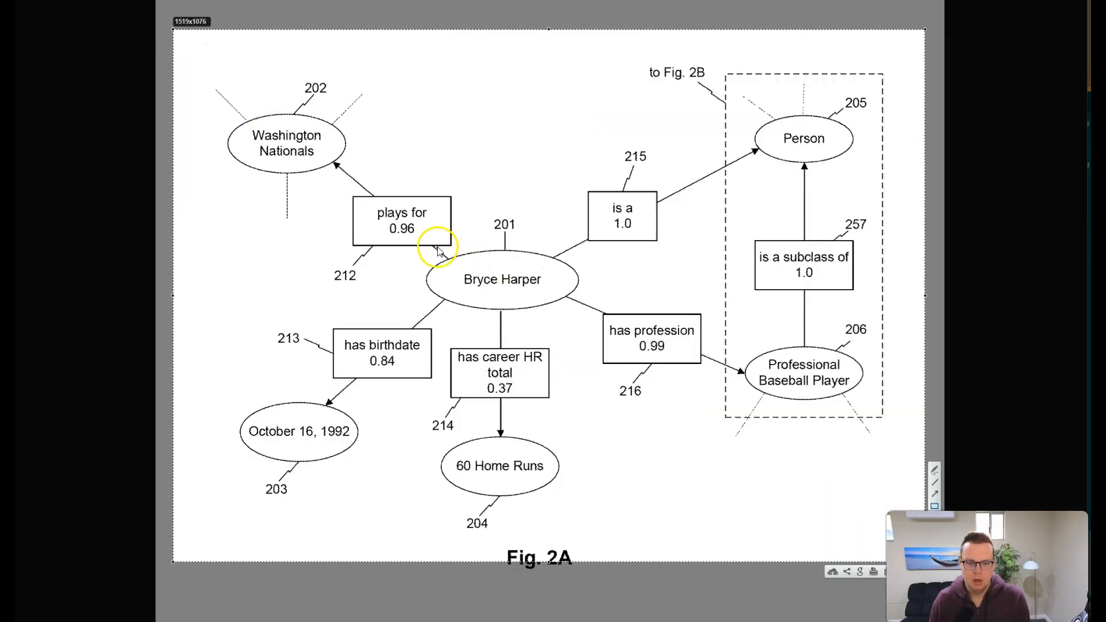
{"action": "left_click", "coordinate": [502, 279]}
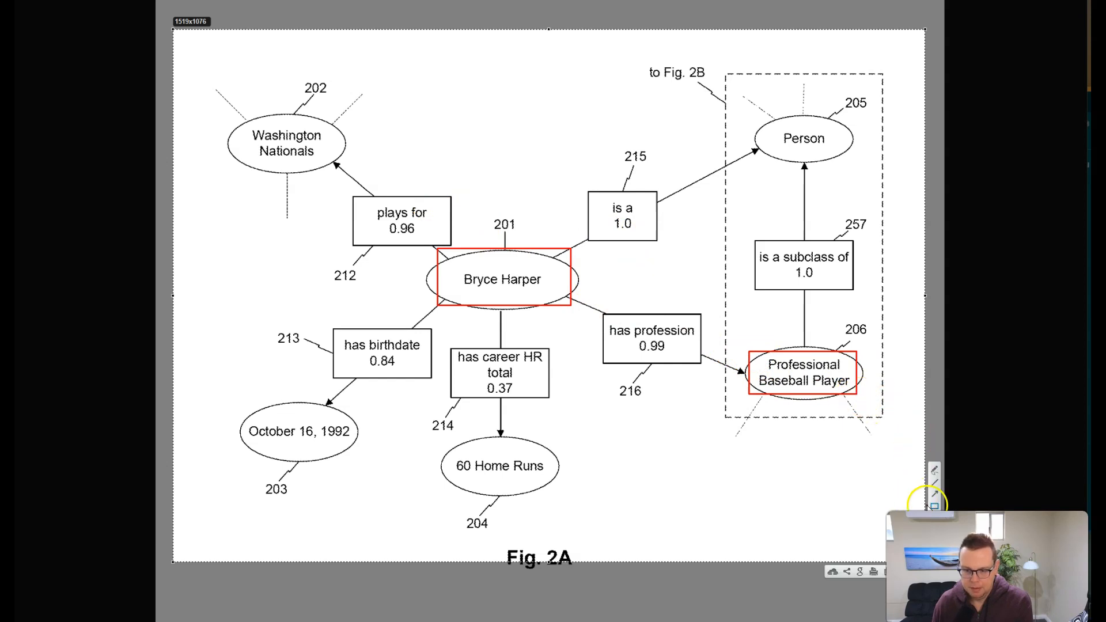
{"action": "mouse_move", "coordinate": [635, 355]}
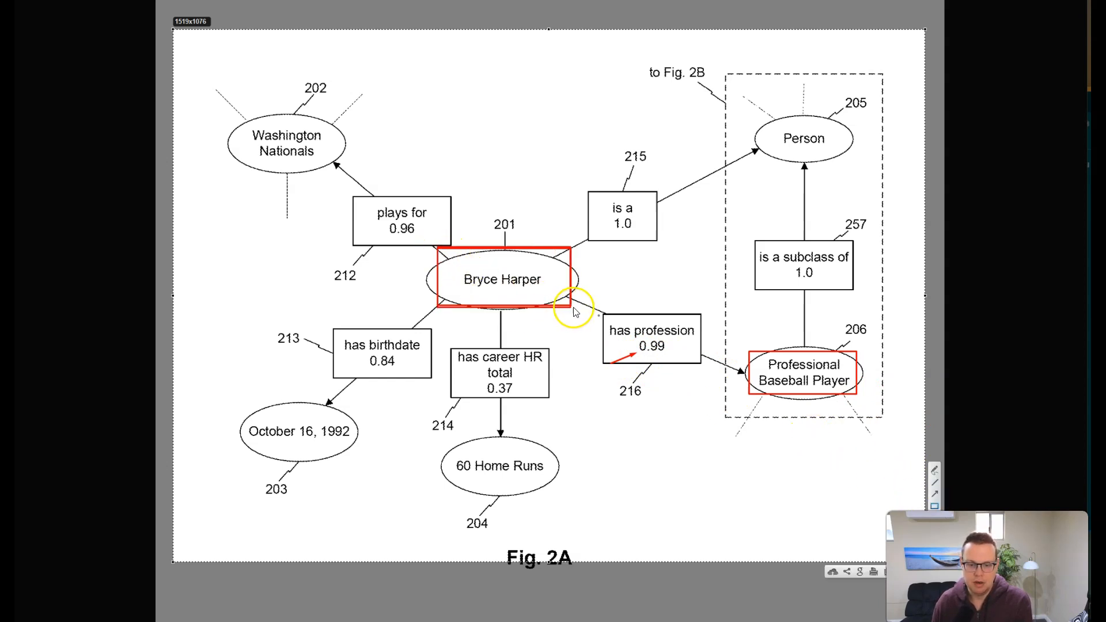
{"action": "mouse_move", "coordinate": [618, 313]}
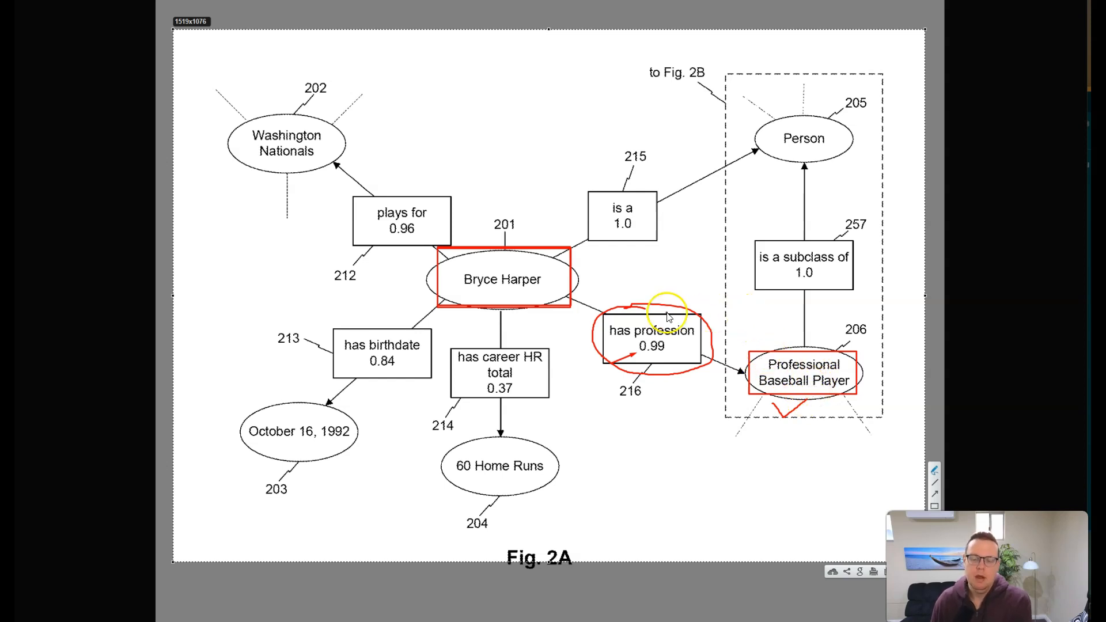
{"action": "mouse_move", "coordinate": [744, 342]}
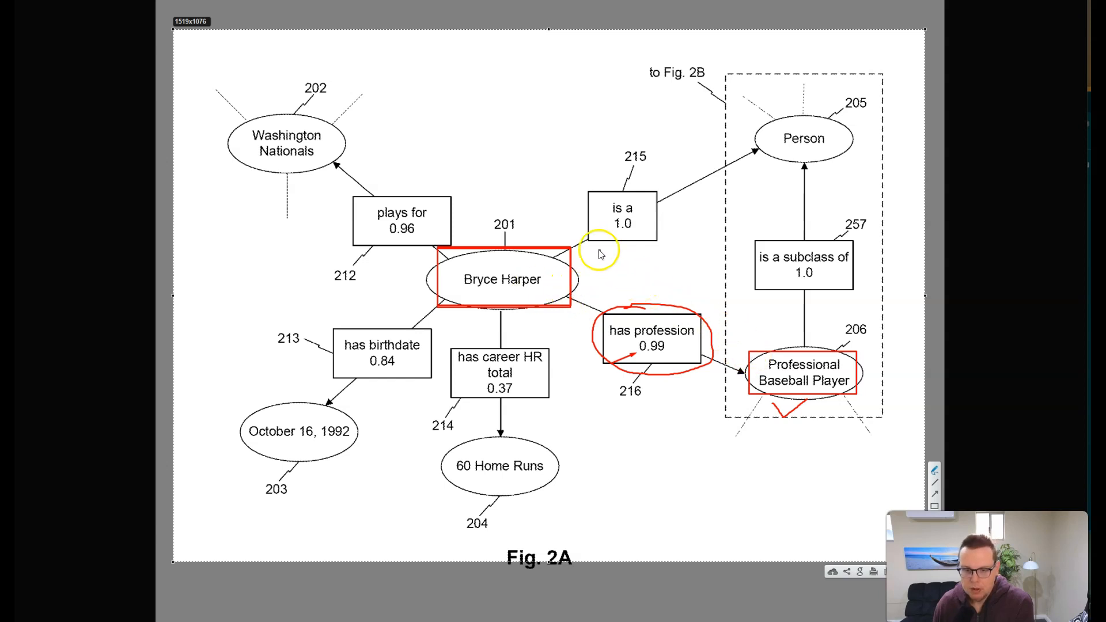
{"action": "mouse_move", "coordinate": [738, 145]}
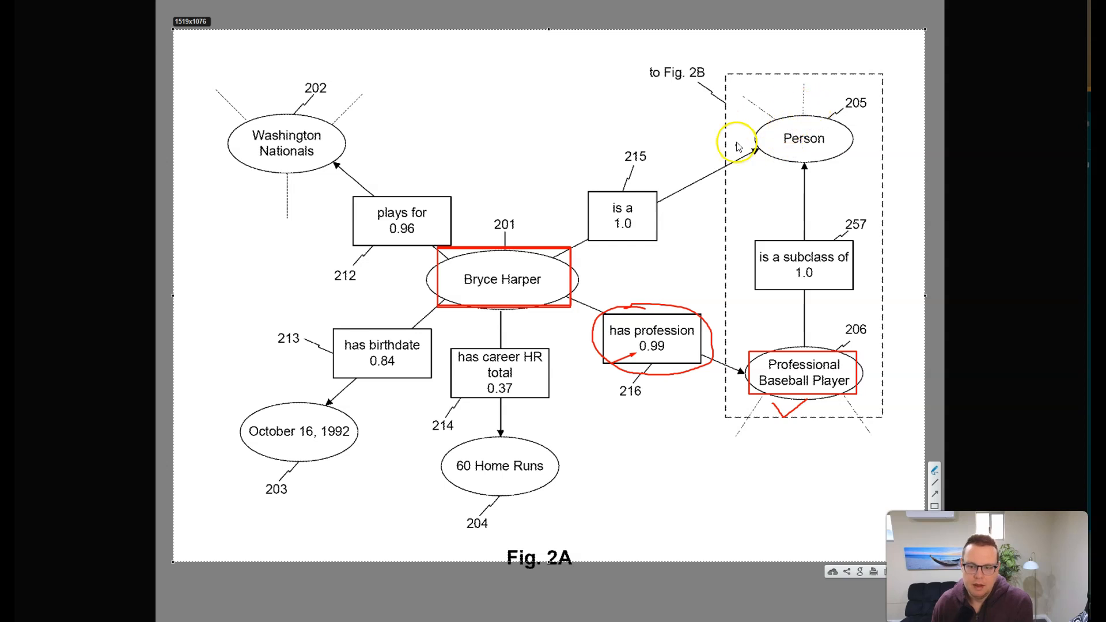
{"action": "mouse_move", "coordinate": [815, 127]}
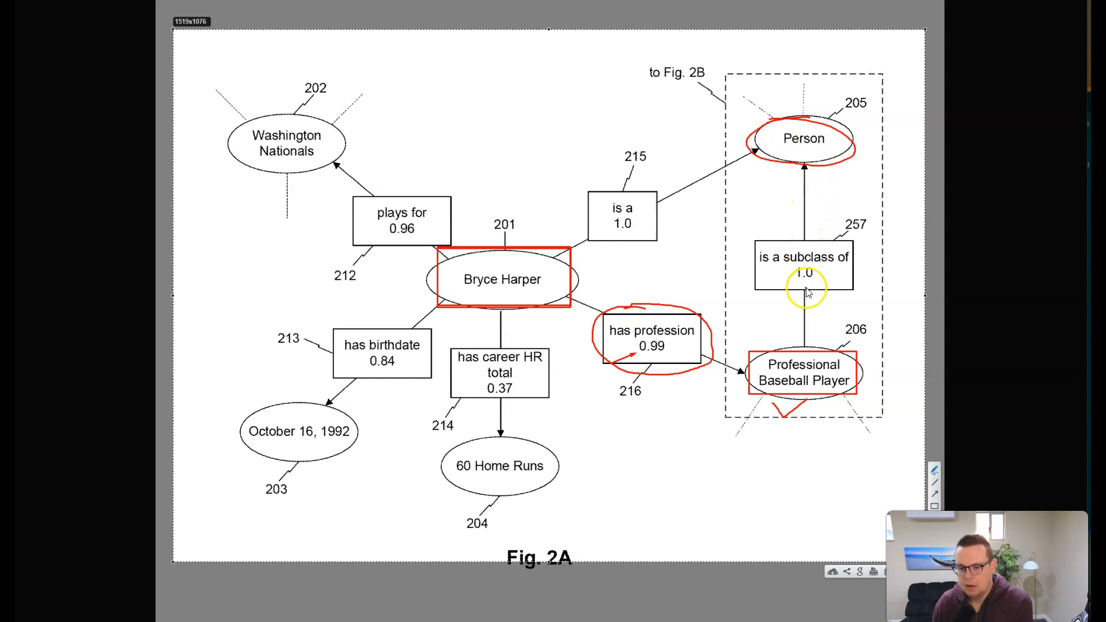
{"action": "mouse_move", "coordinate": [811, 349]}
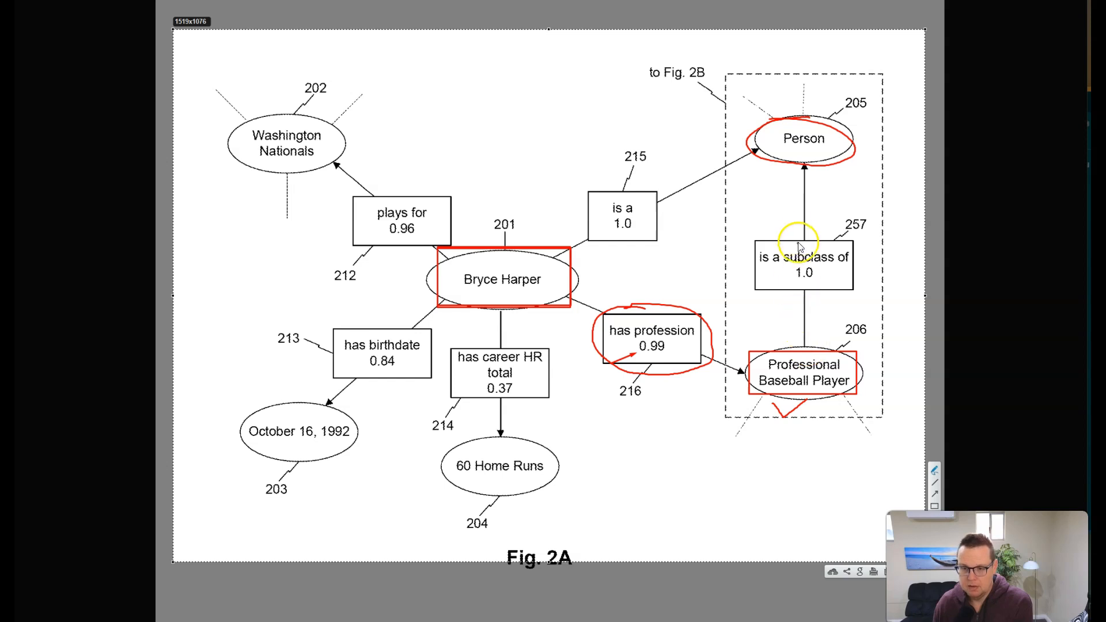
{"action": "mouse_move", "coordinate": [801, 210]}
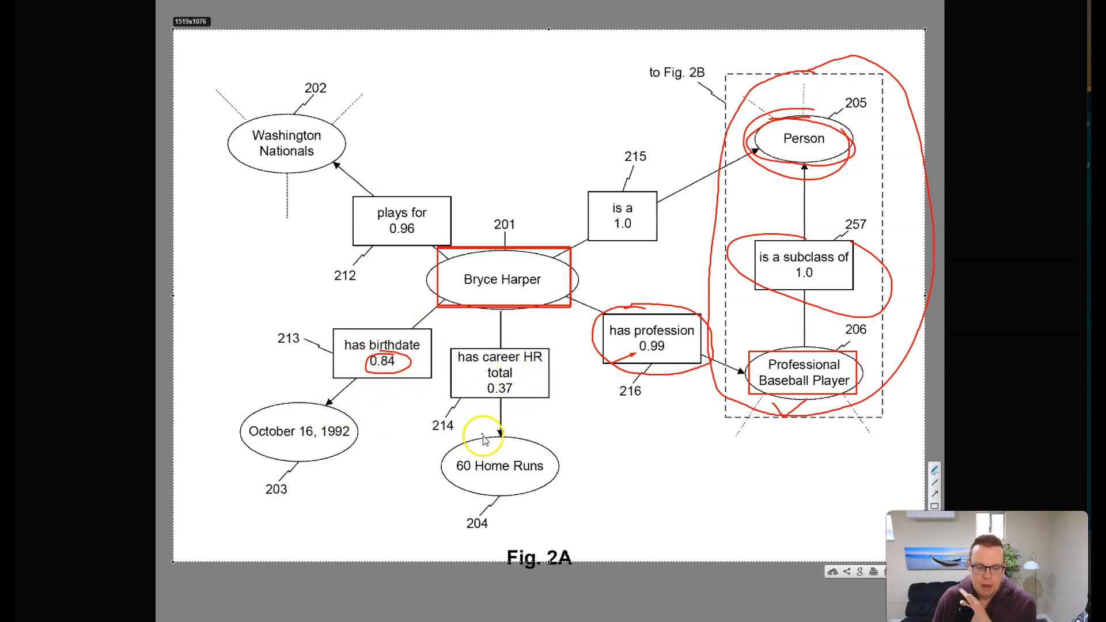
Draw a red circle around the 60 Home Runs ellipse
{"action": "left_click_drag", "start_coordinate": [483, 435], "coordinate": [501, 502]}
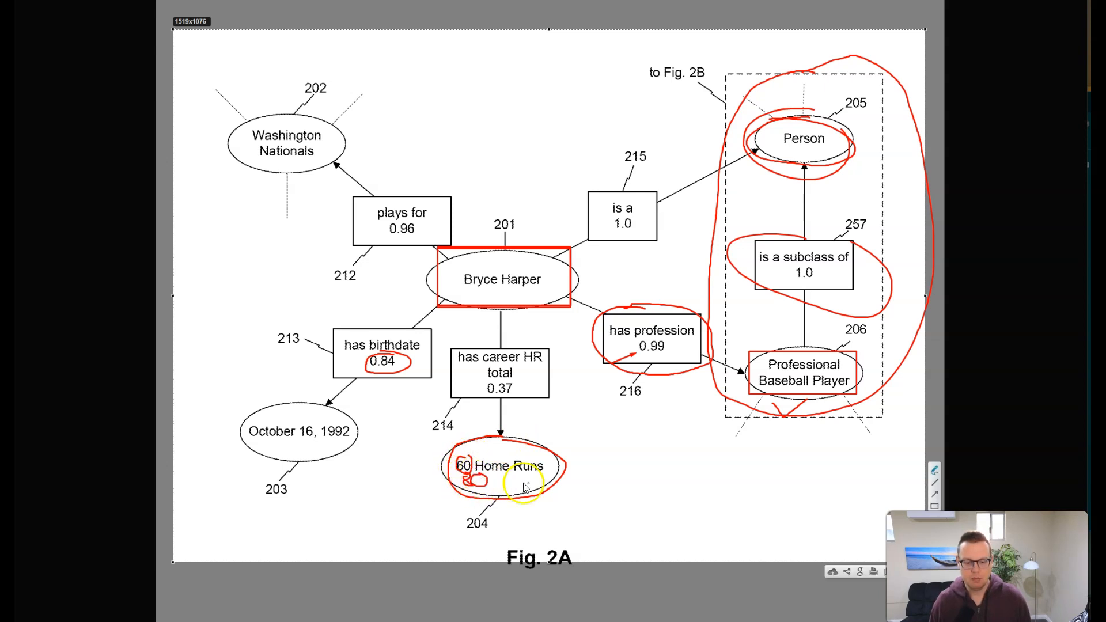
{"action": "mouse_move", "coordinate": [615, 457]}
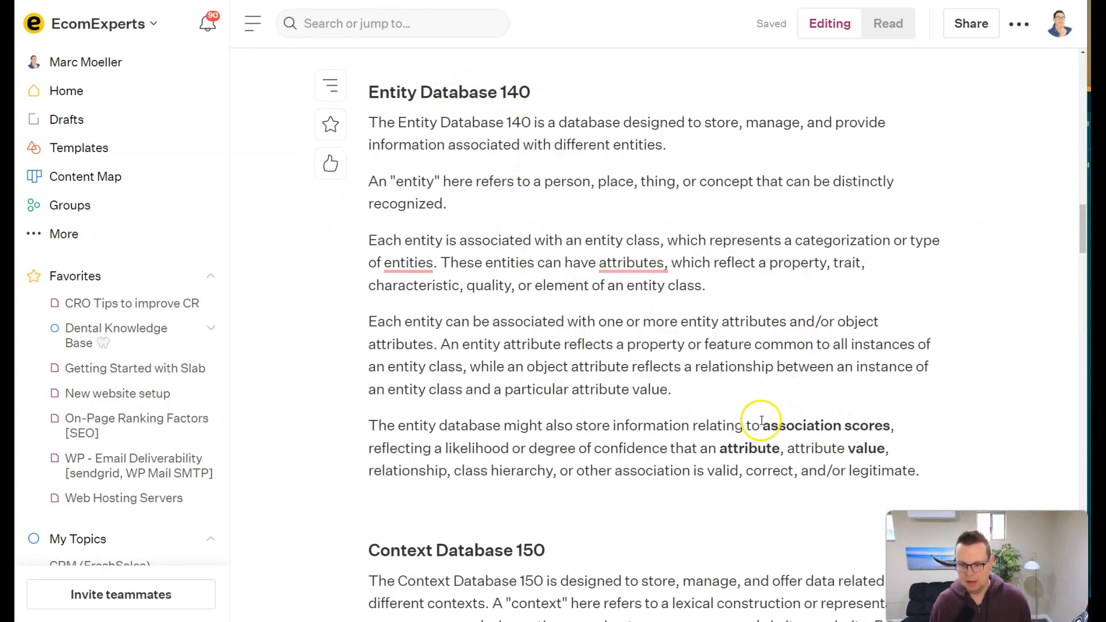
Highlight words in the association scores paragraph, including 'attribute', while explaining
{"action": "double_click", "coordinate": [825, 426]}
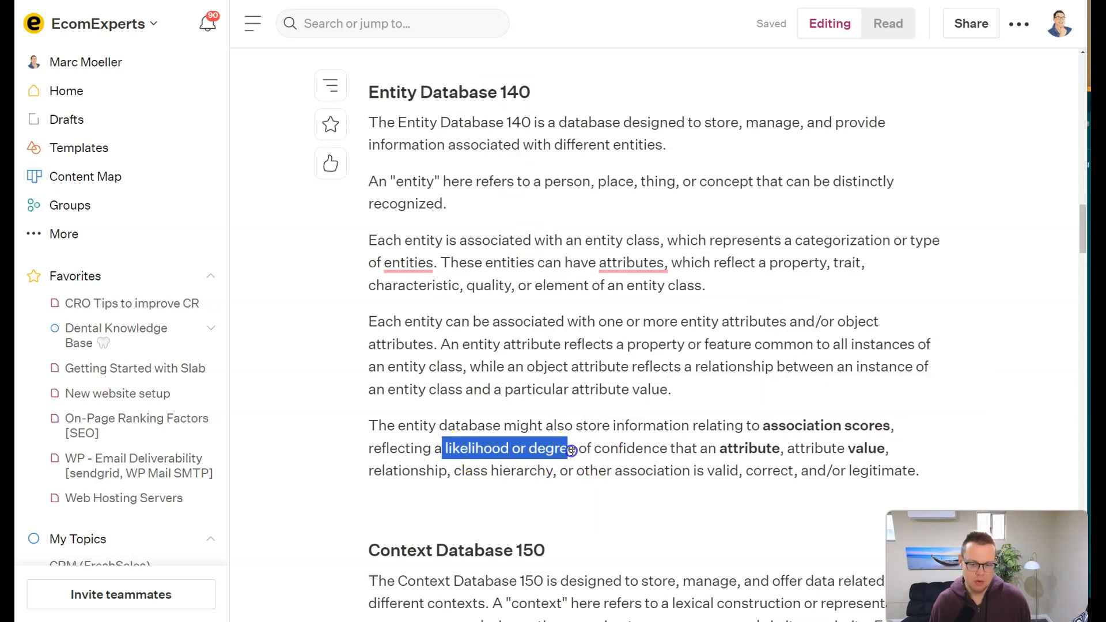
{"action": "left_click", "coordinate": [747, 449]}
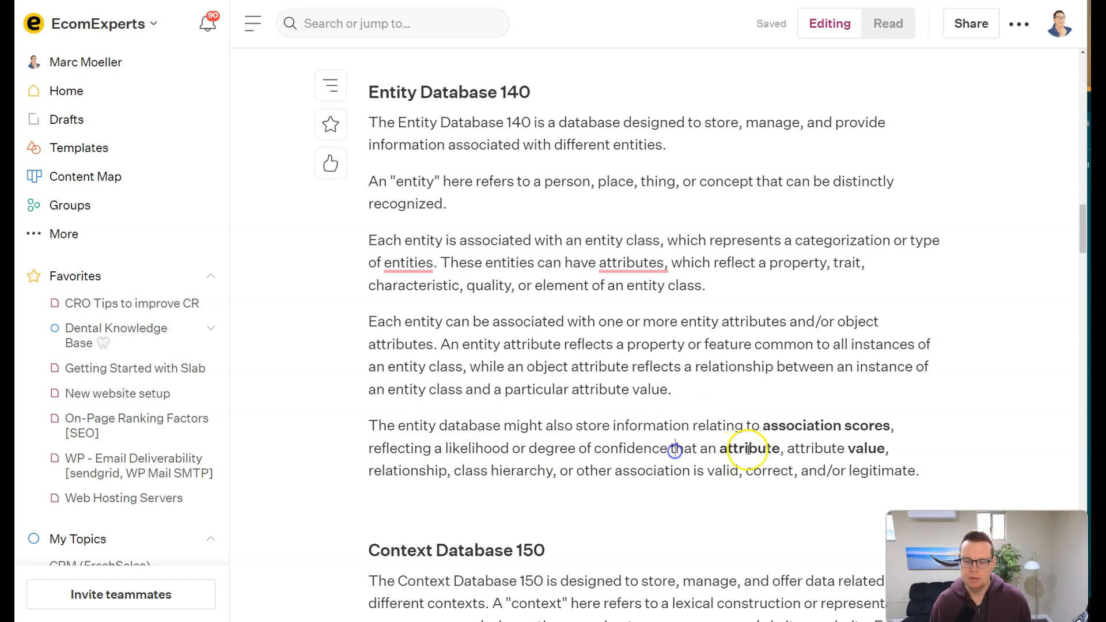
{"action": "double_click", "coordinate": [865, 448]}
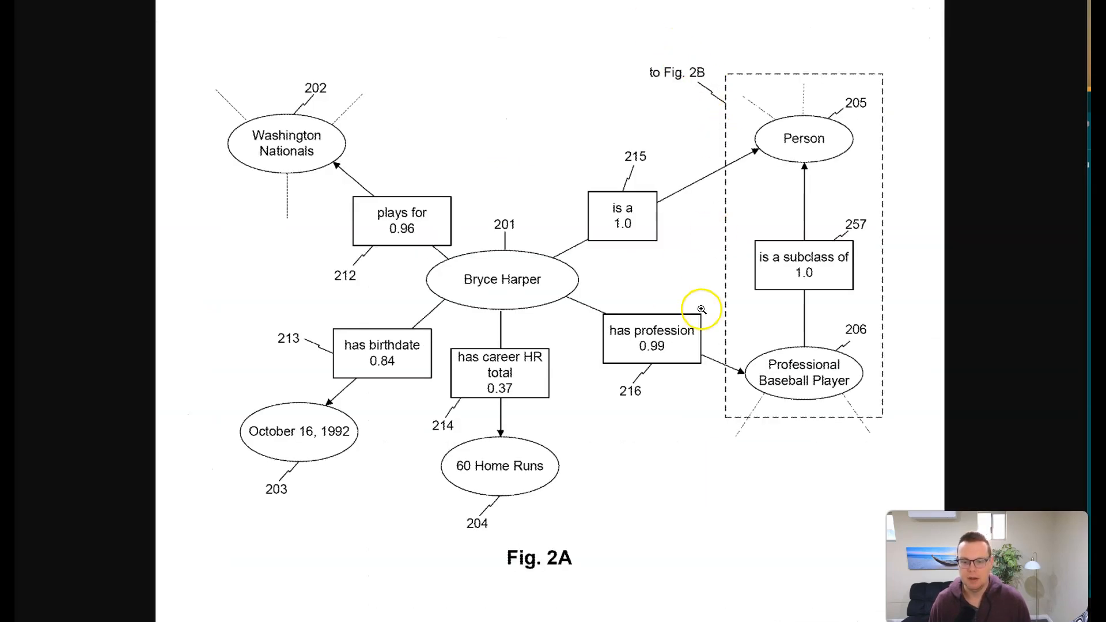
Capture Fig. 2A's Bryce Harper–has profession–Professional Baseball Player area and begin a red mark
{"action": "left_click_drag", "start_coordinate": [423, 219], "coordinate": [882, 438]}
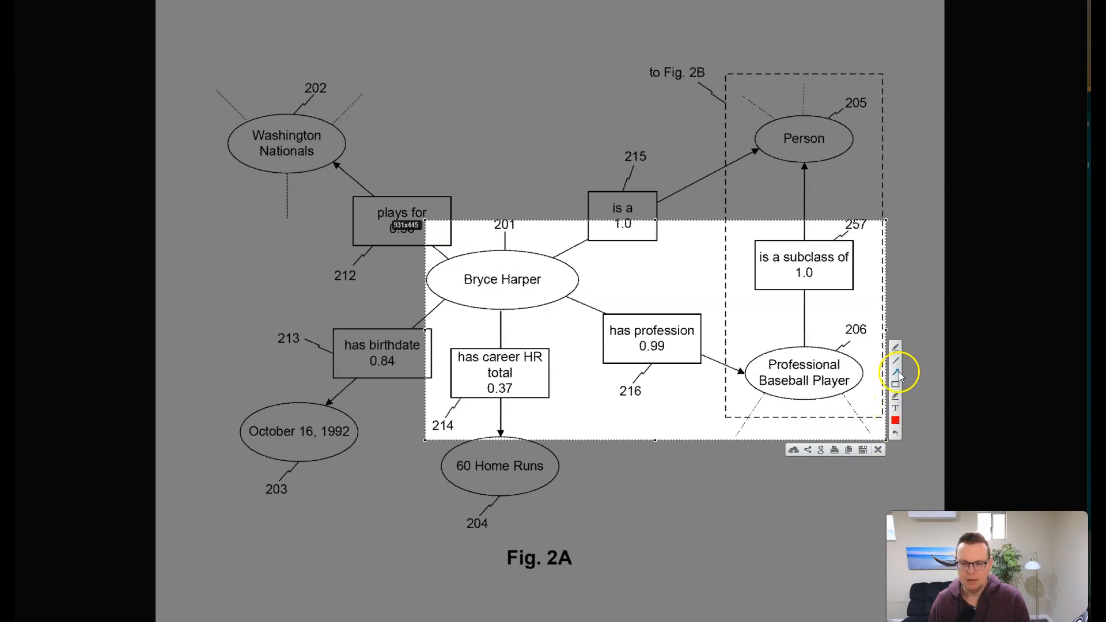
{"action": "left_click_drag", "start_coordinate": [699, 359], "coordinate": [745, 378]}
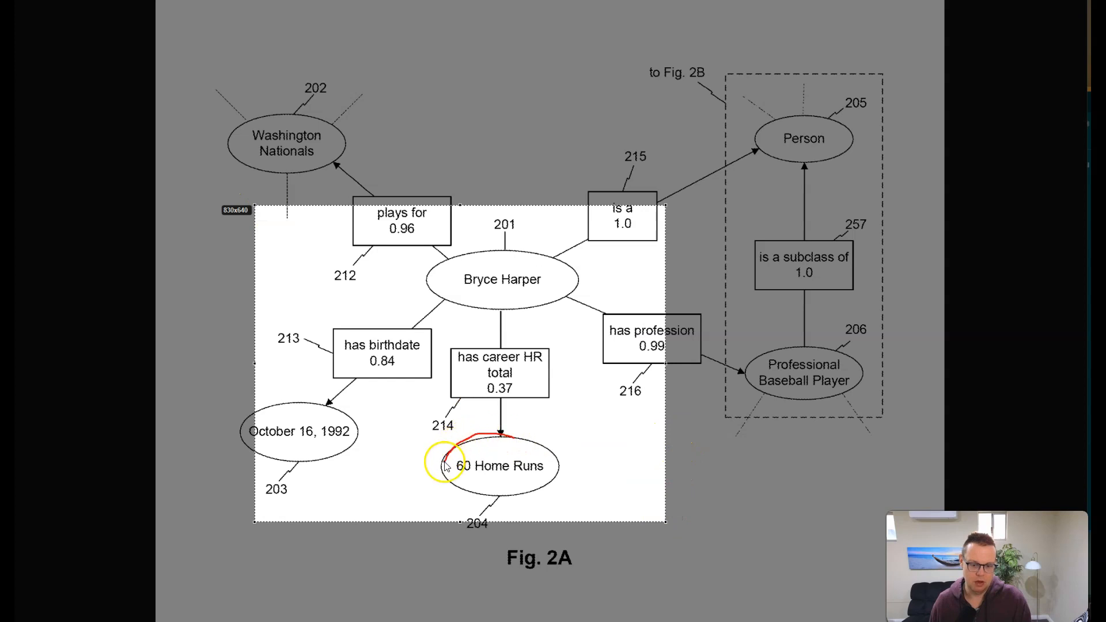
Finish the red stroke around 60 Home Runs before dismissing the capture
{"action": "left_click_drag", "start_coordinate": [445, 462], "coordinate": [494, 495]}
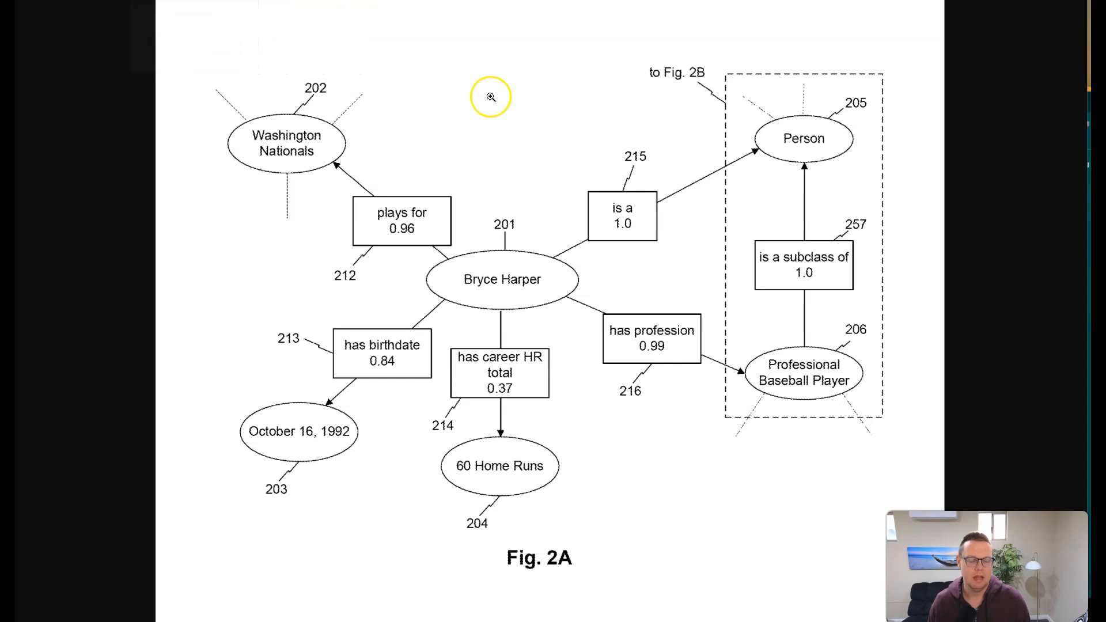
{"action": "mouse_move", "coordinate": [525, 110]}
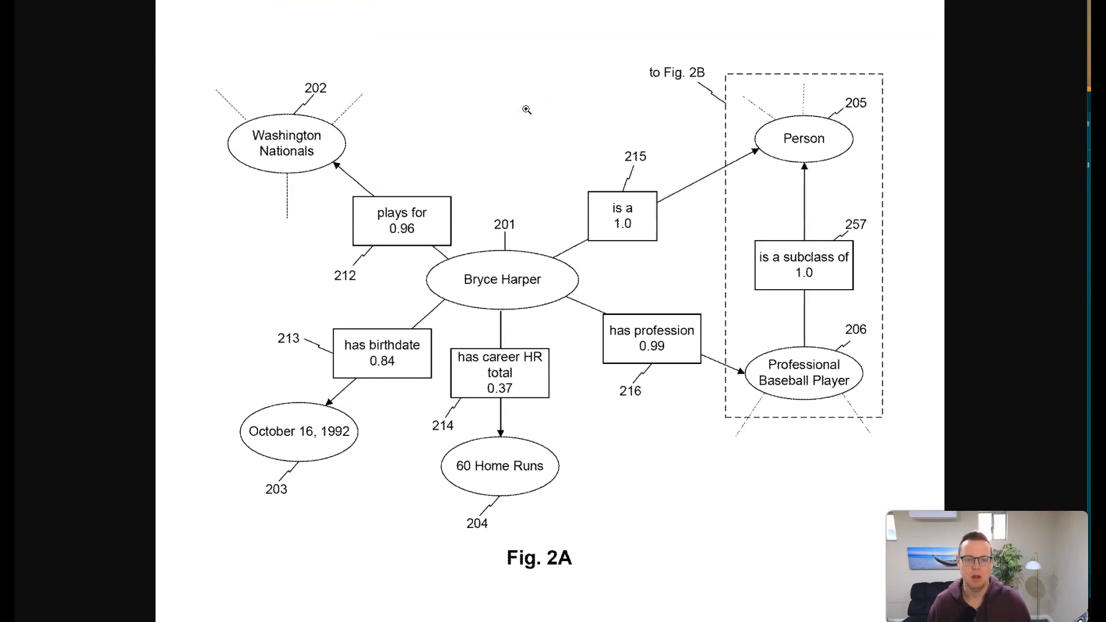
{"action": "mouse_move", "coordinate": [545, 125]}
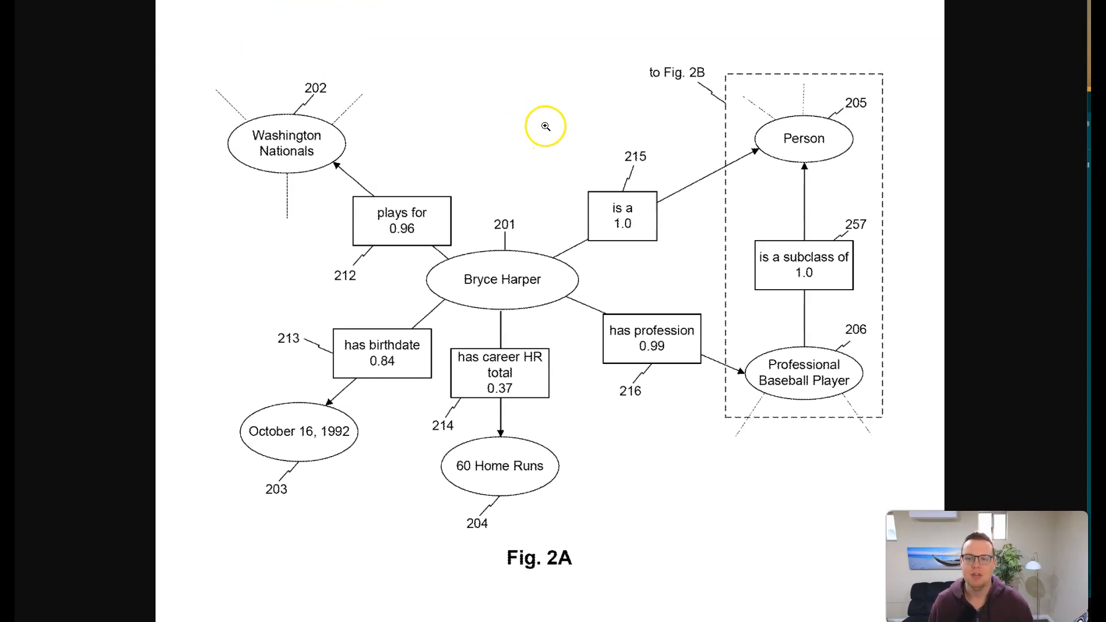